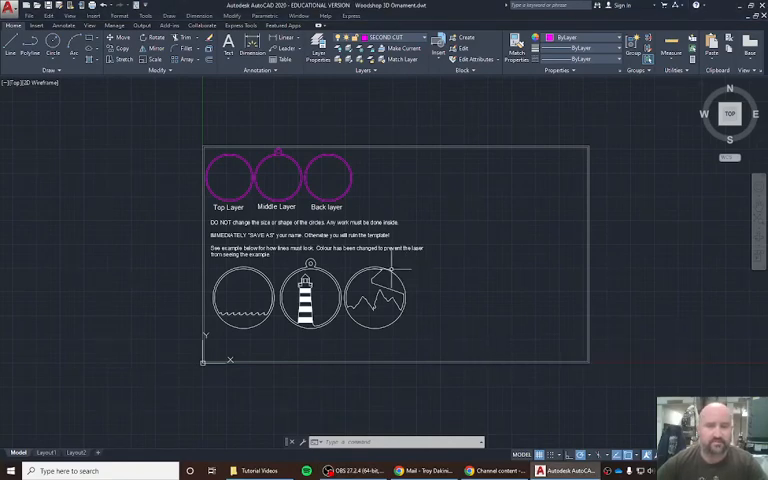
{"action": "mouse_move", "coordinate": [204, 138]}
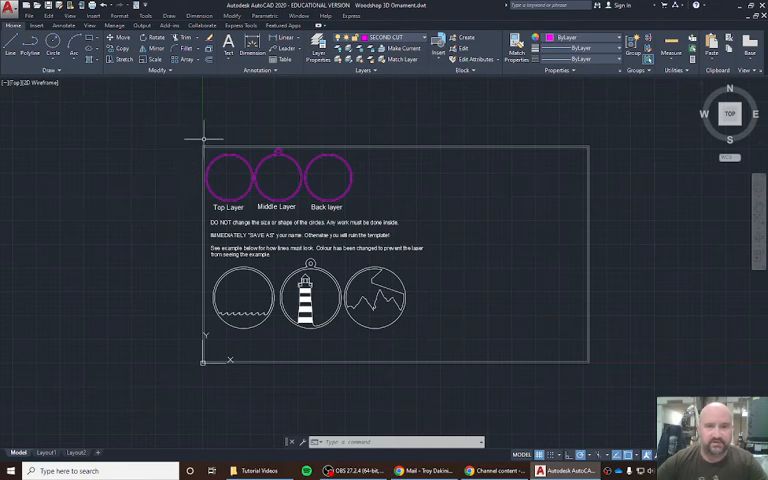
{"action": "mouse_move", "coordinate": [400, 207]}
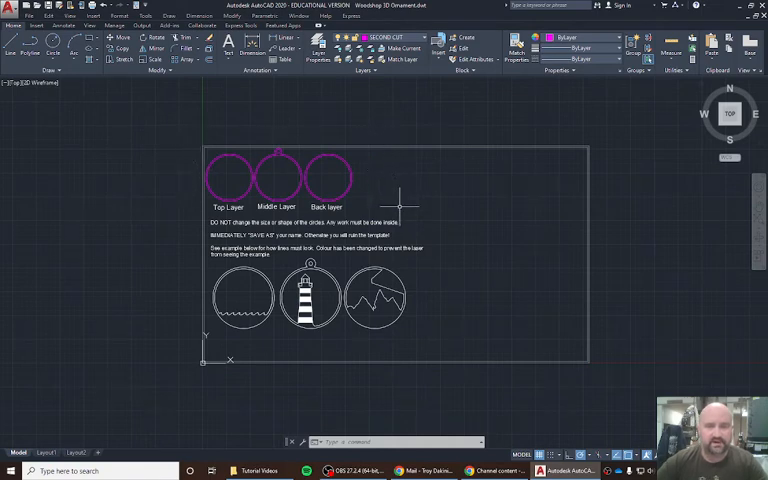
{"action": "mouse_move", "coordinate": [370, 175]}
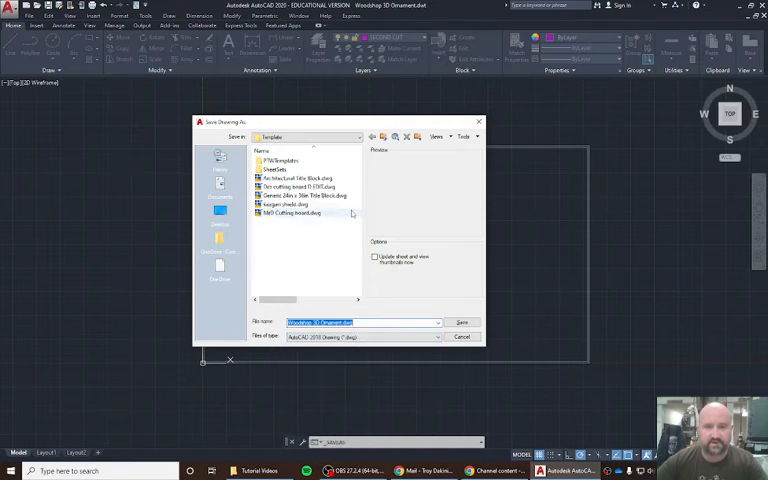
Switch the Save As location from the Template folder to a folder on the M: media drive.
{"action": "left_click", "coordinate": [357, 137]}
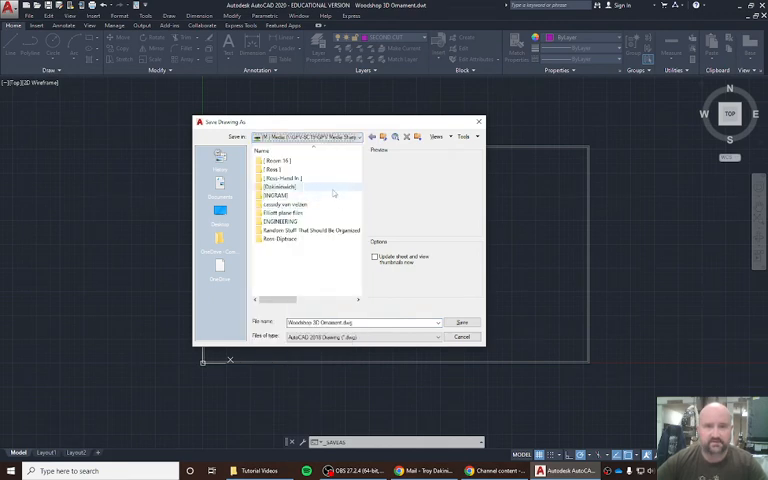
{"action": "double_click", "coordinate": [283, 185]}
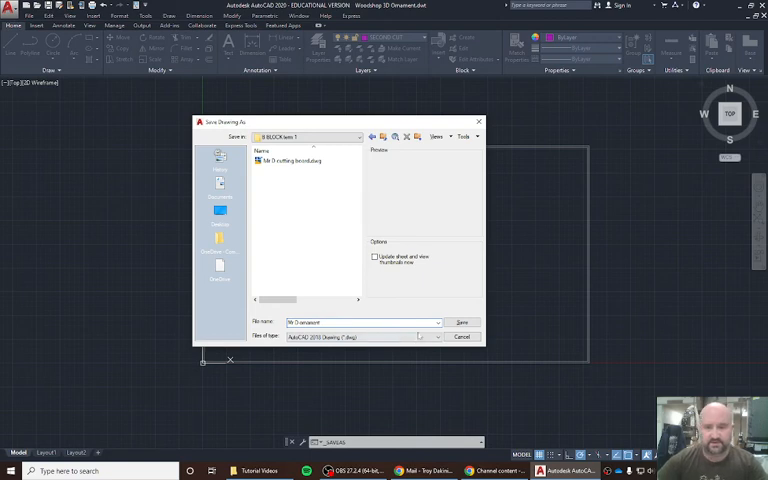
Save the template as 'Mr D Ornament' in the 8 BLOCK term 1 folder.
{"action": "left_click", "coordinate": [462, 322]}
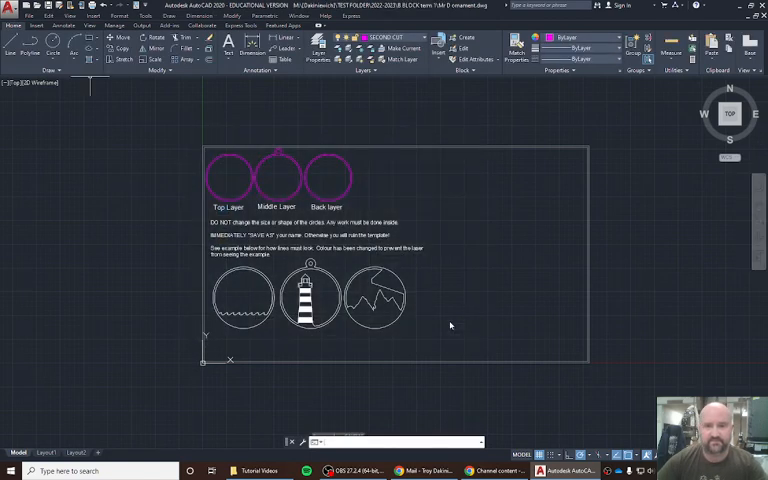